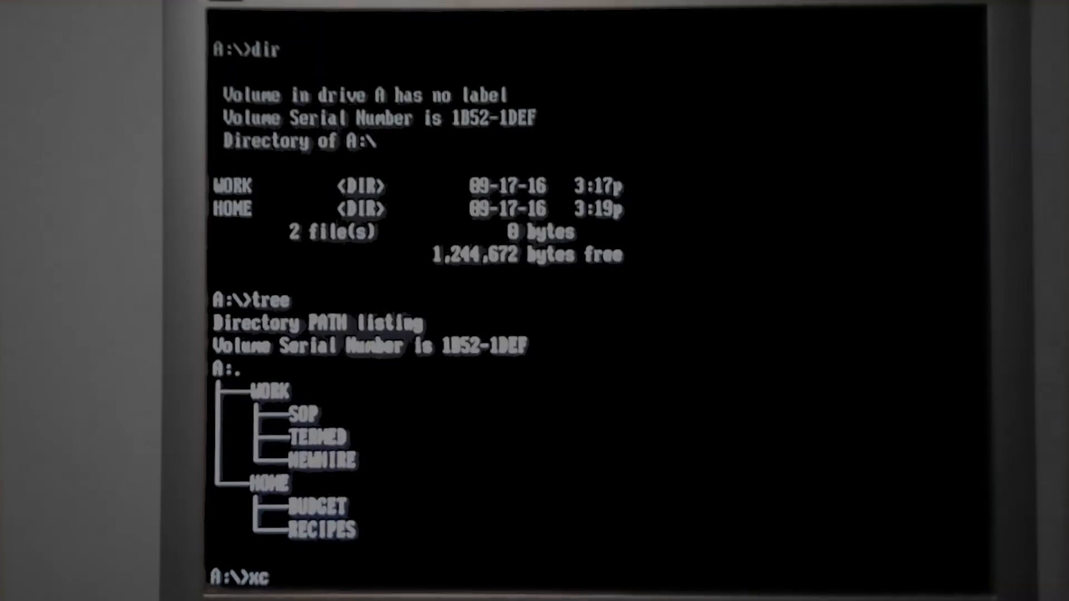
type("opy a")
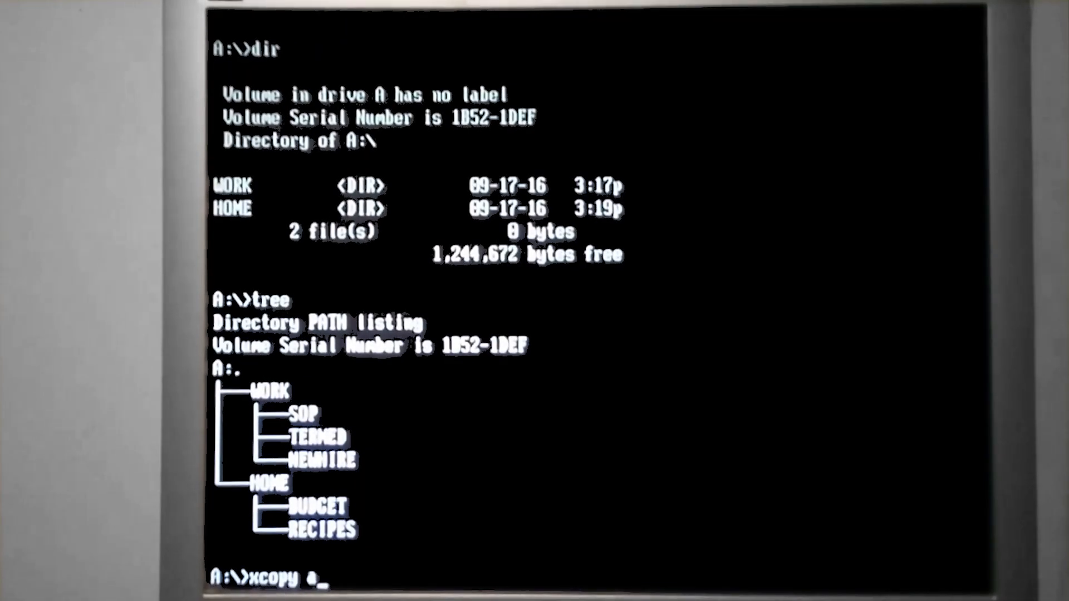
type(": c:\\data /s")
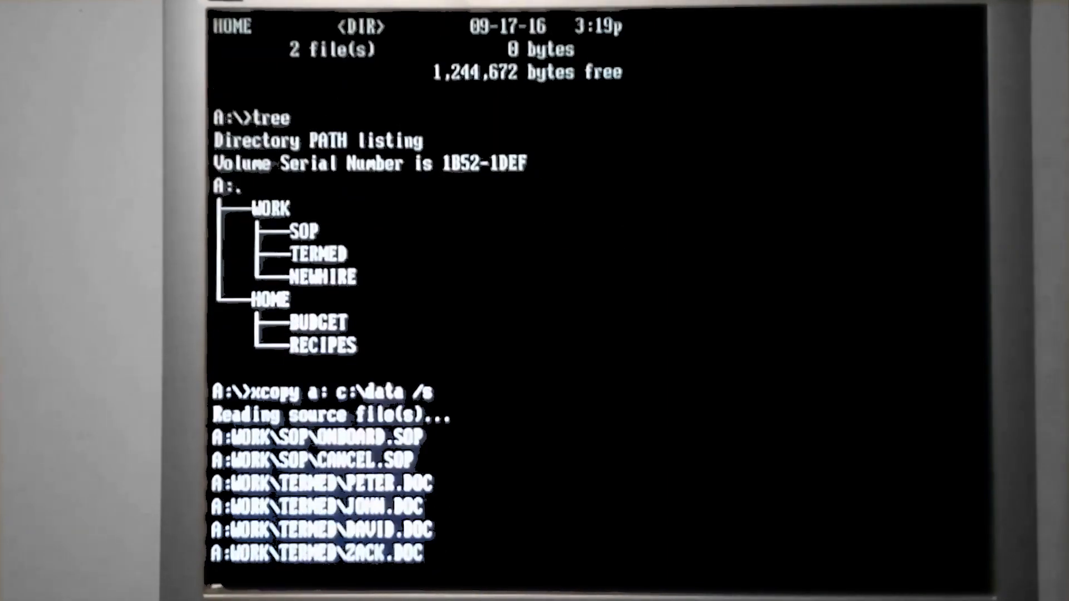
scroll("down", 3)
type("tree /f")
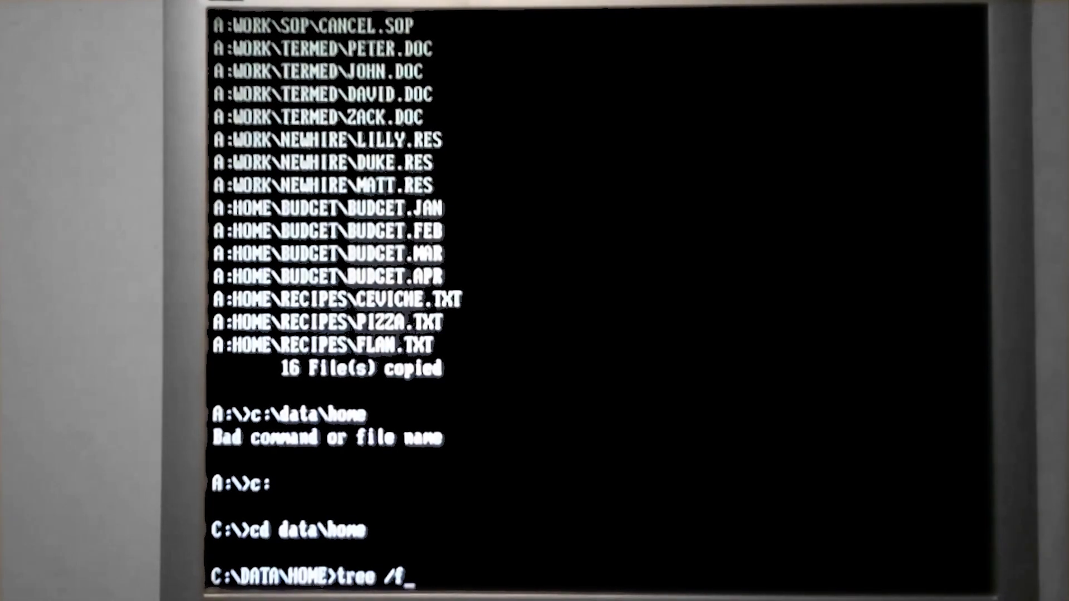
type("|more")
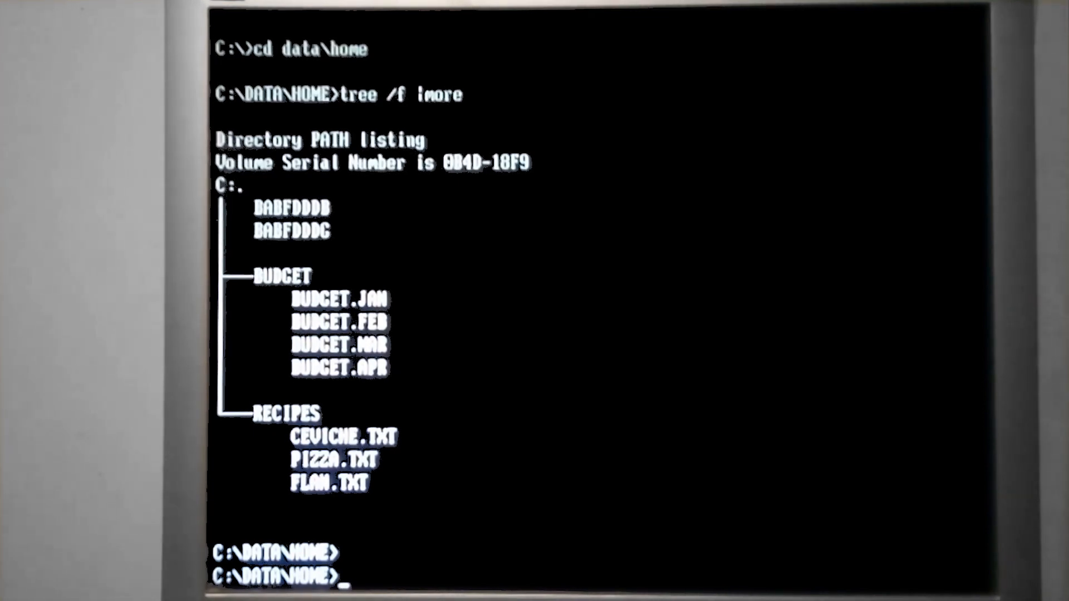
type("cd")
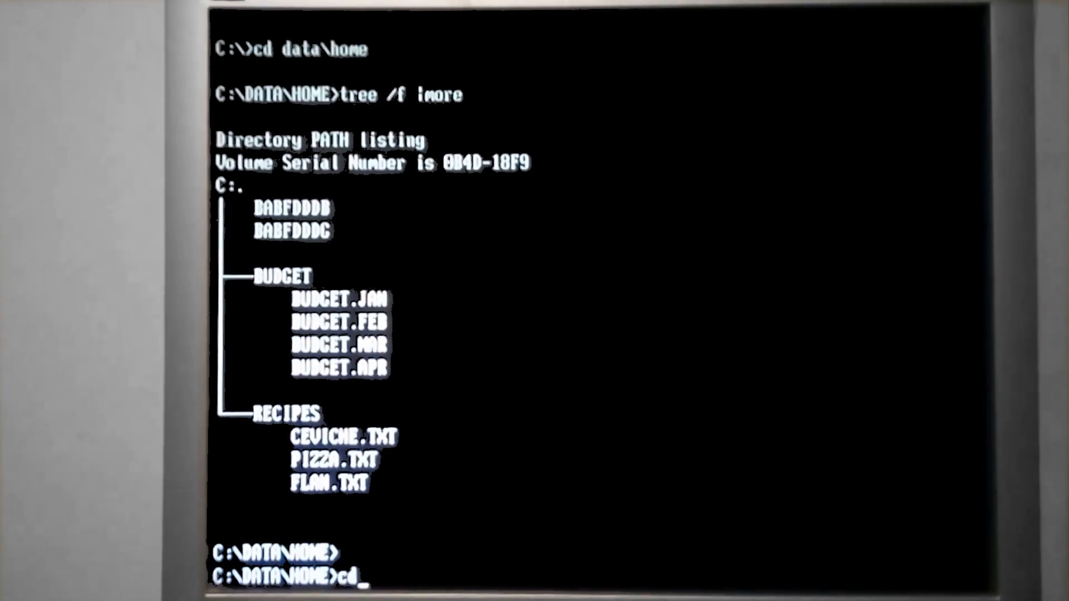
type("recipes")
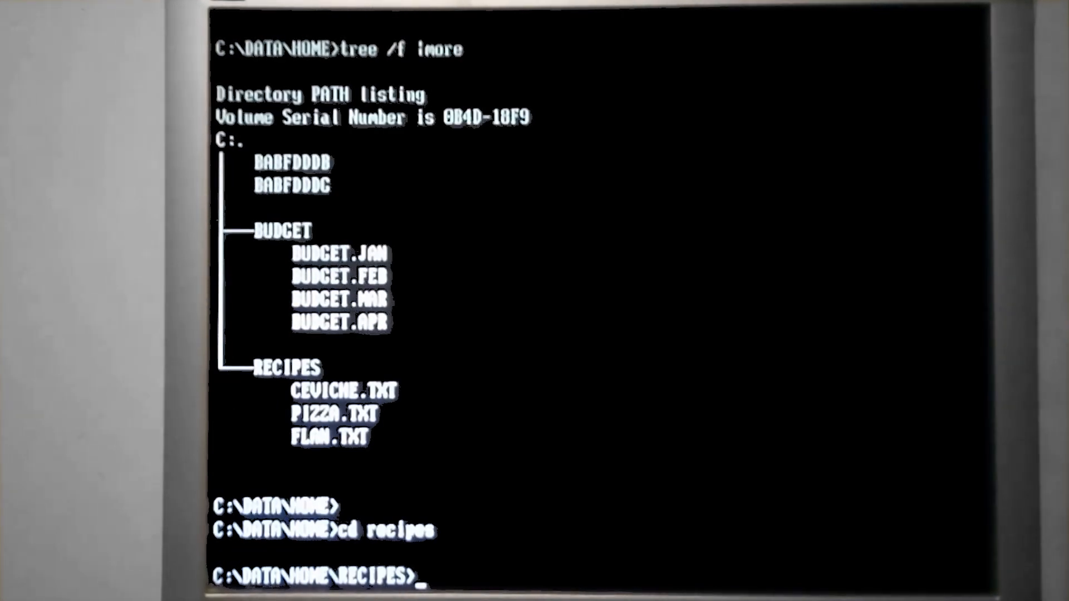
type("attrib")
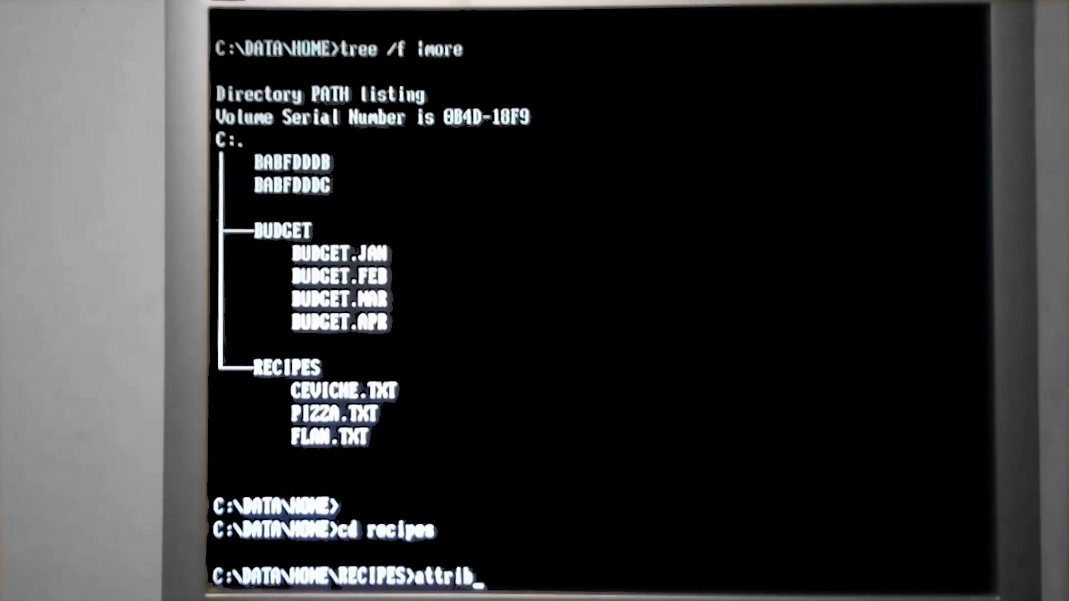
type("+")
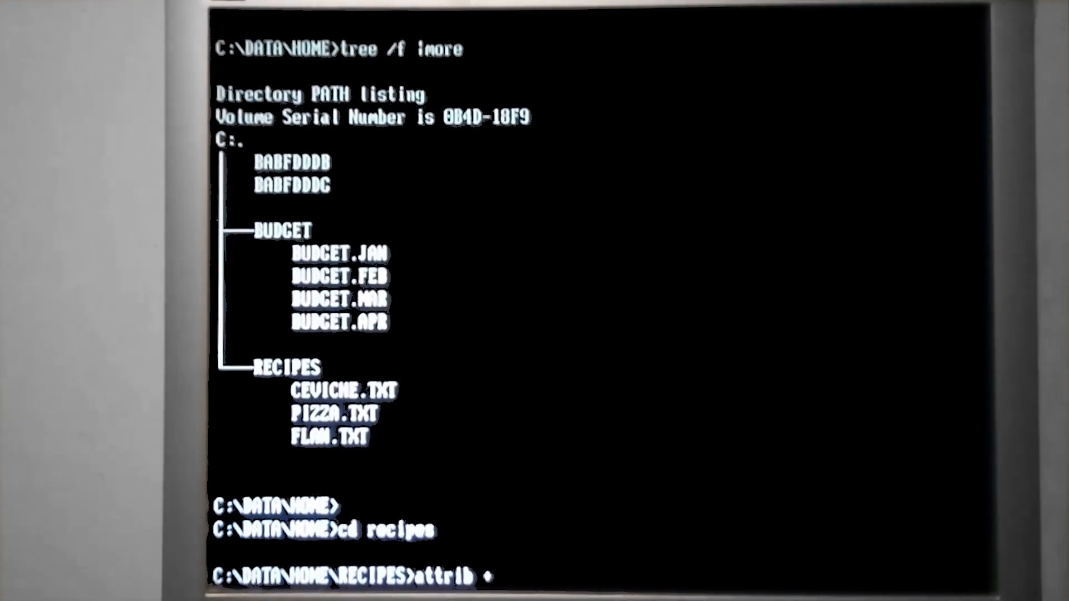
type("r")
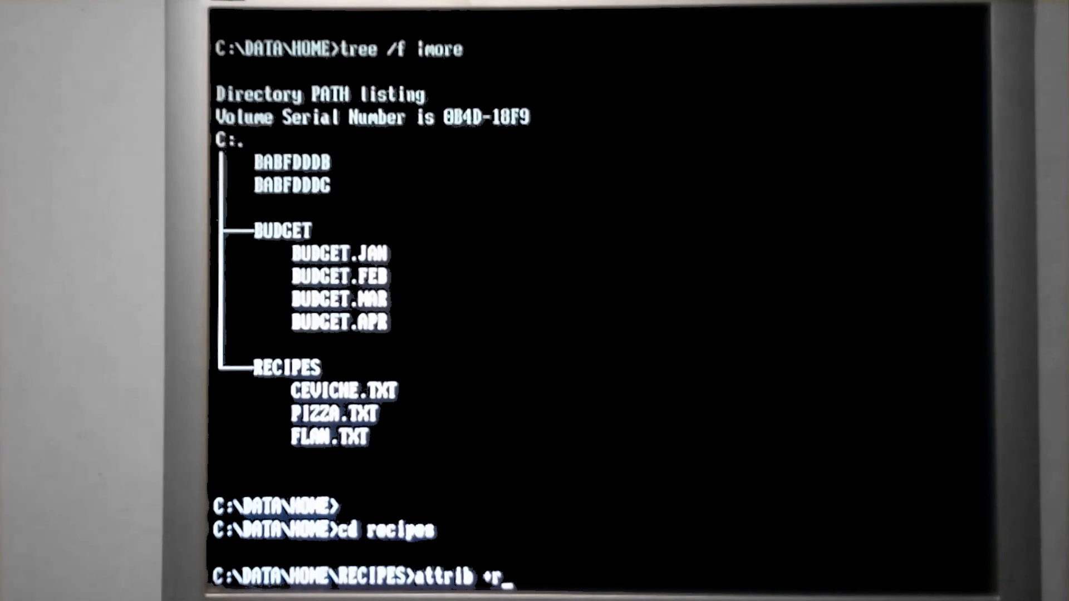
type("/s")
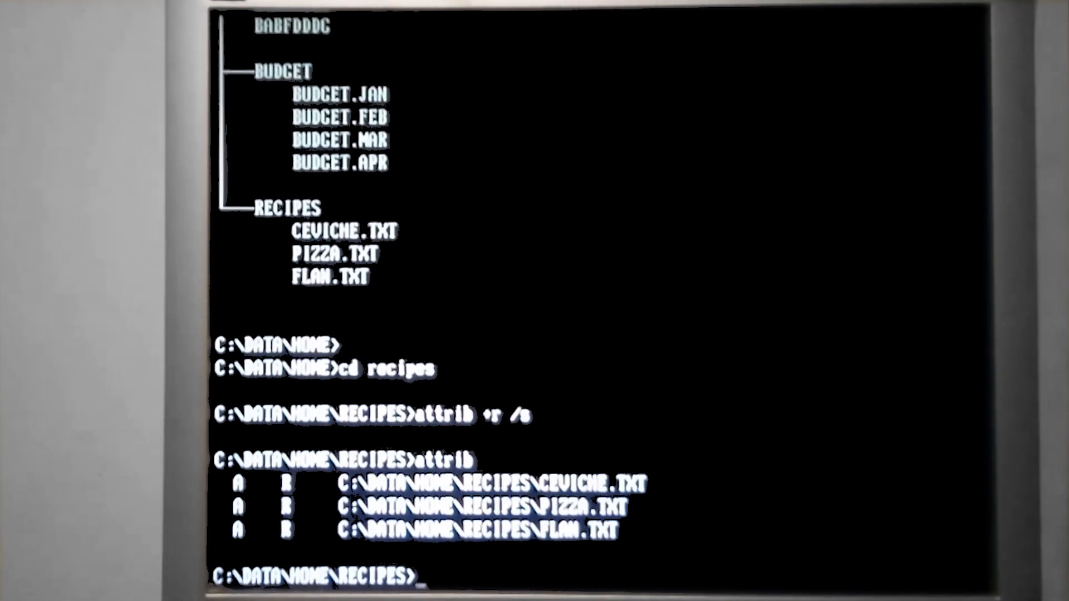
type("attrib +r /s")
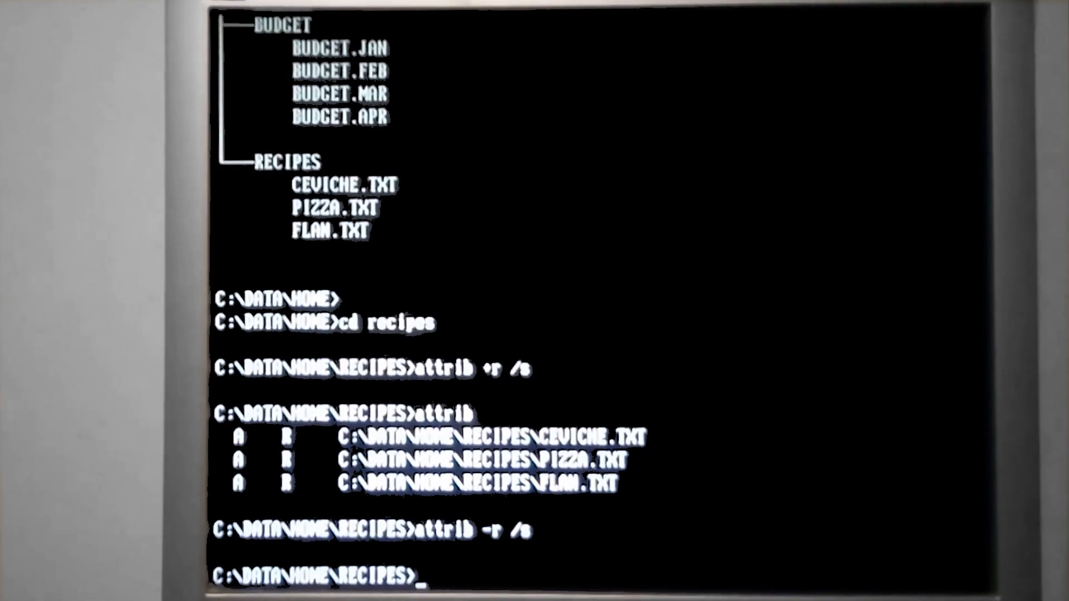
type("attrib")
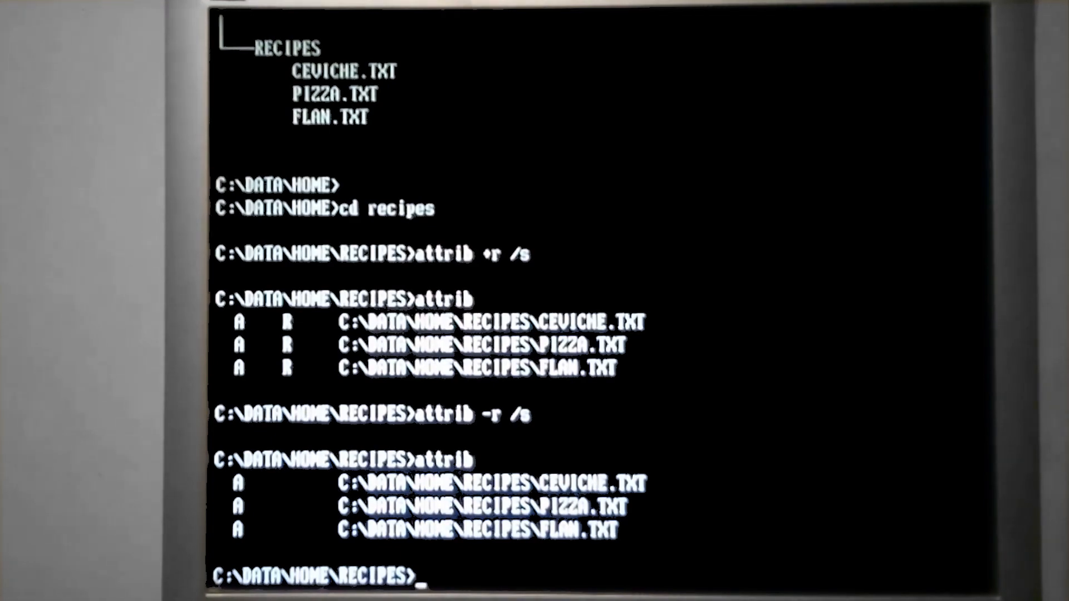
type("cd..")
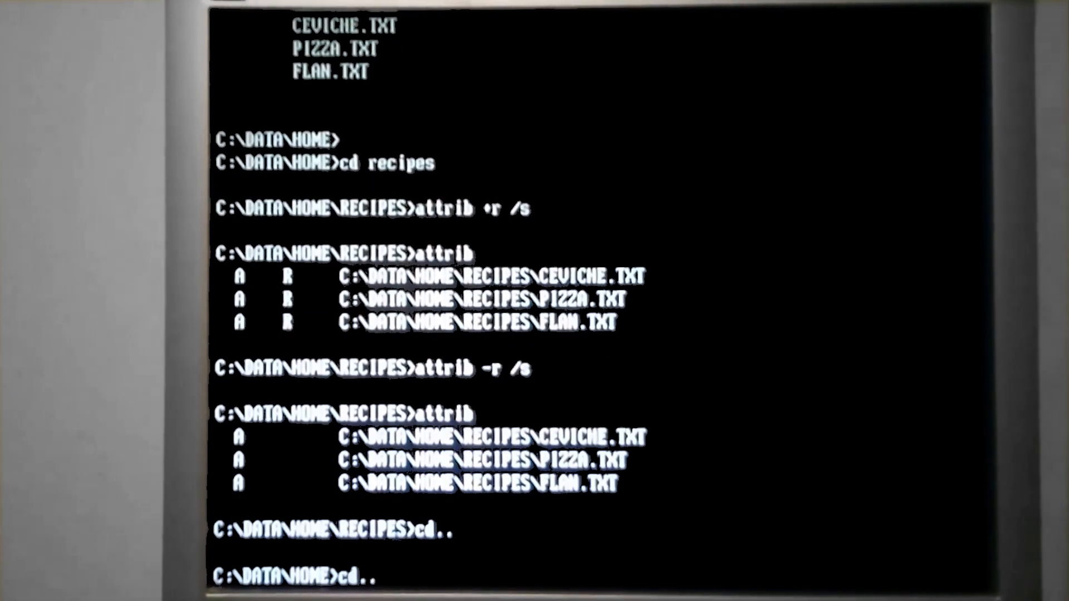
type("cd work")
type("cd termed")
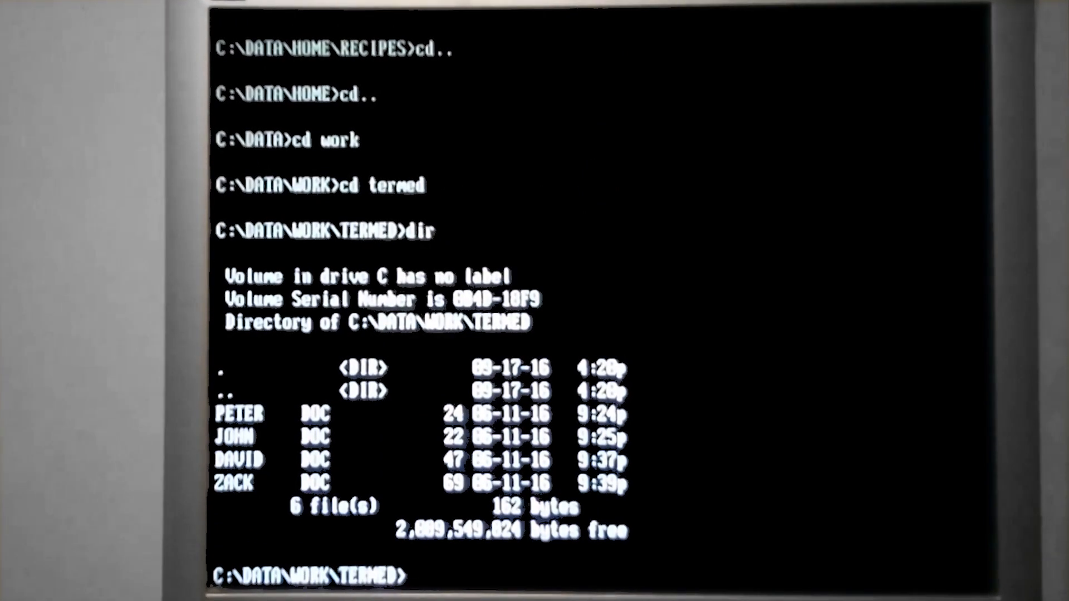
type("a")
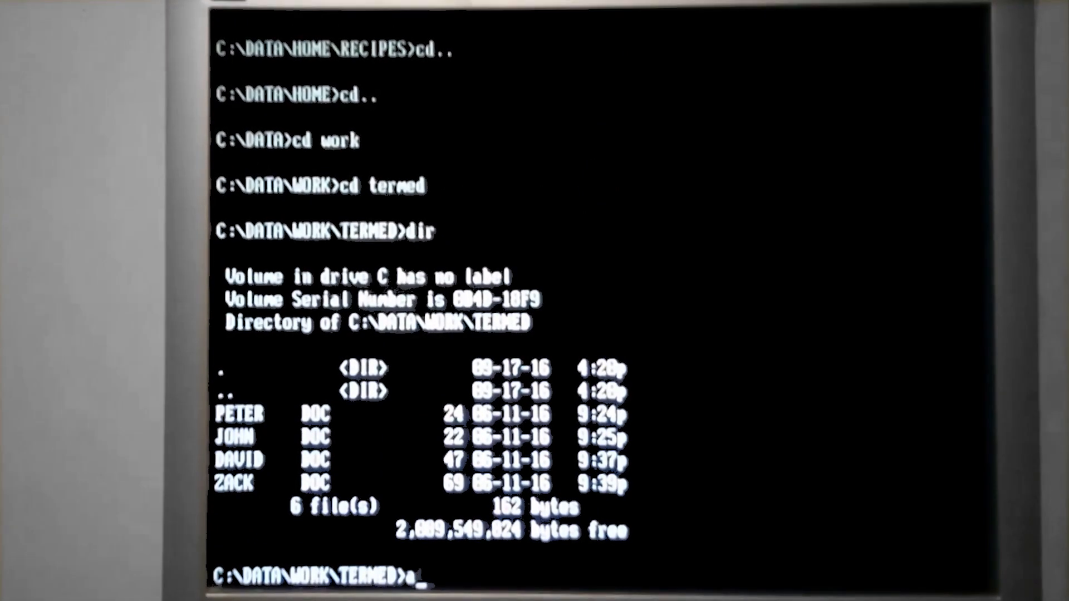
type("ttrib")
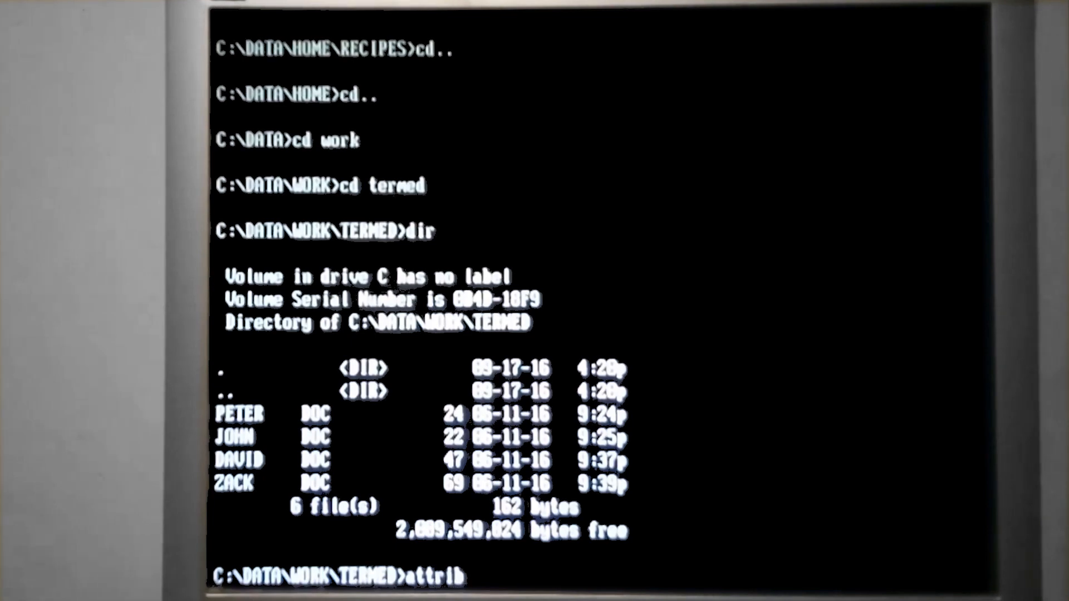
type("+h /s")
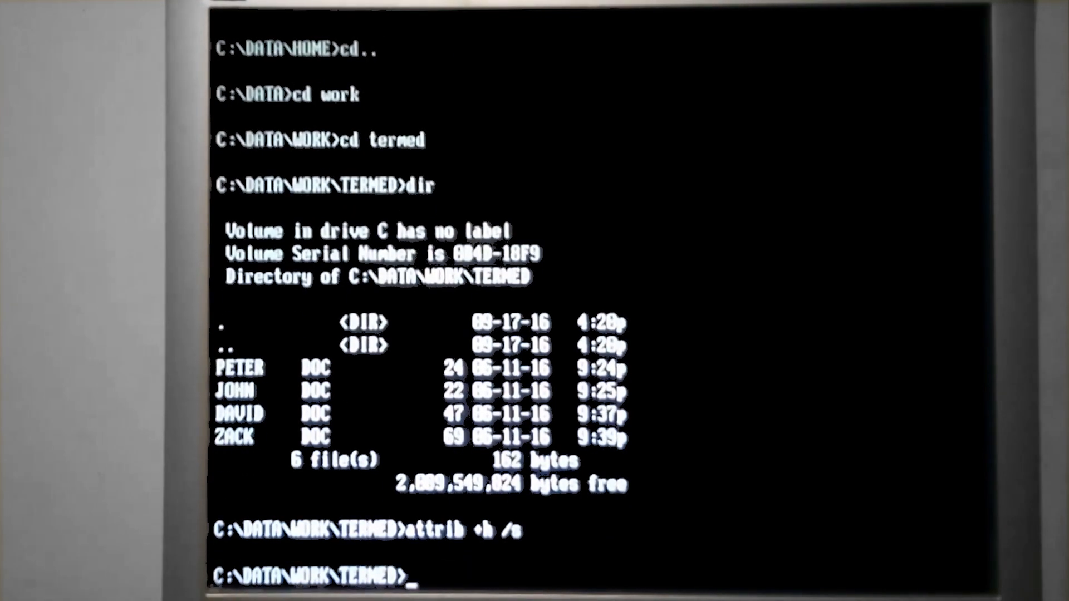
type("at")
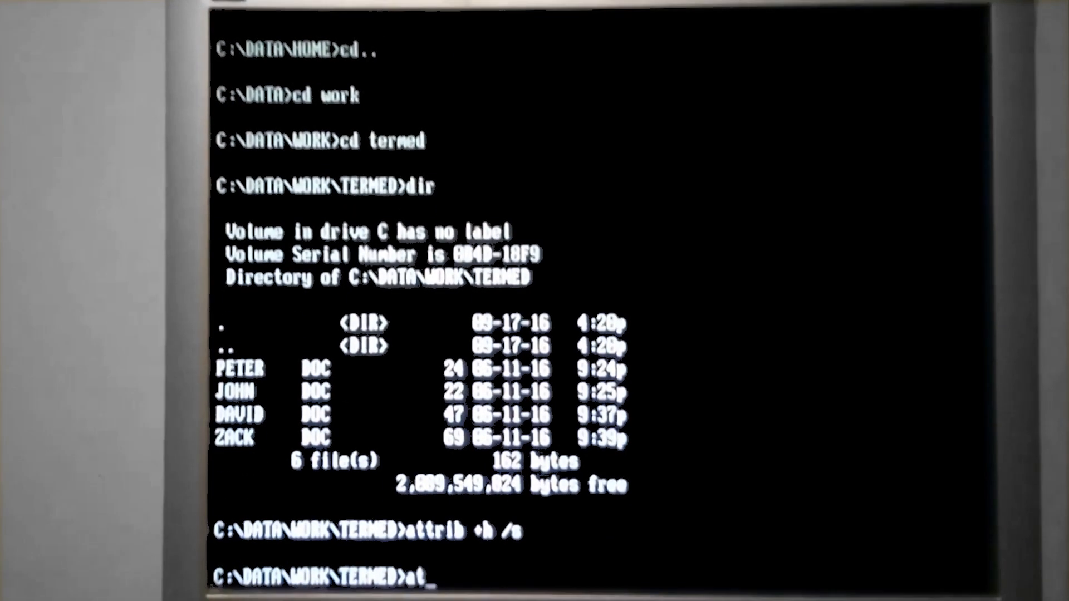
type("trib")
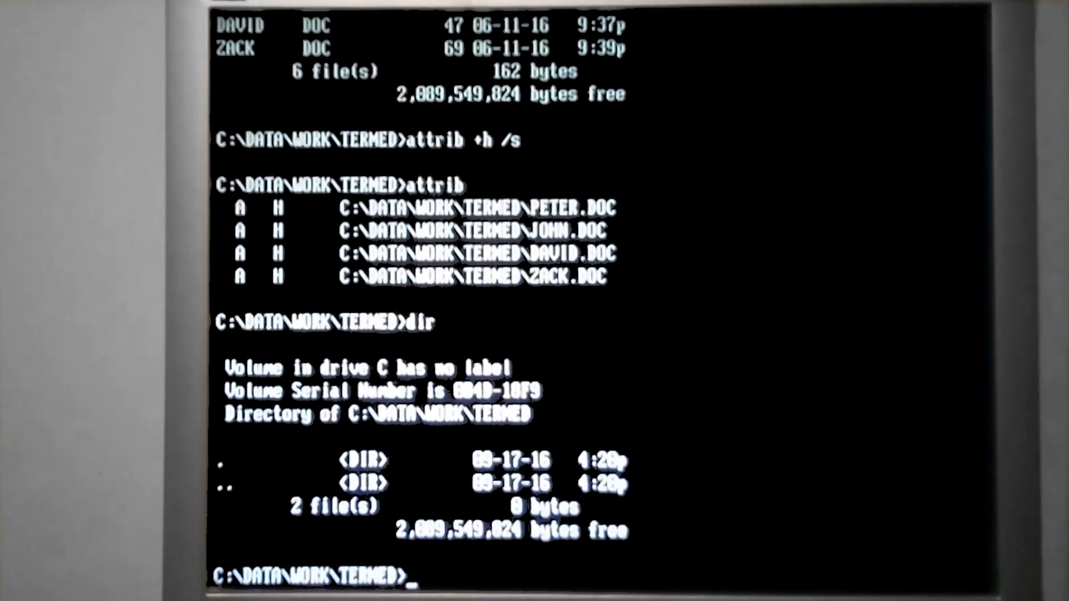
type("dir /a")
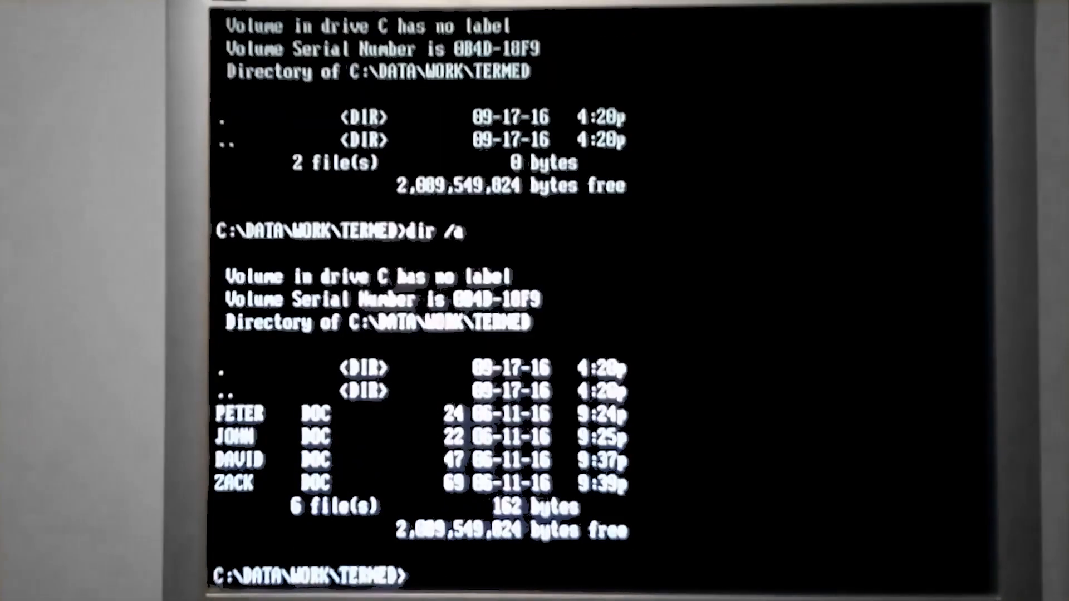
type("attri")
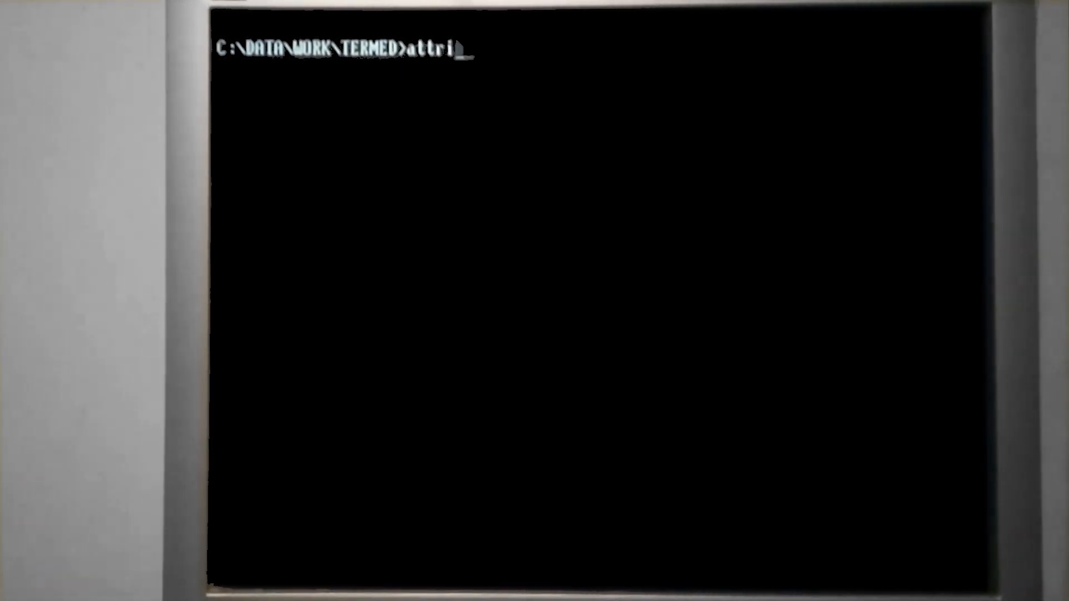
type("b +s /S")
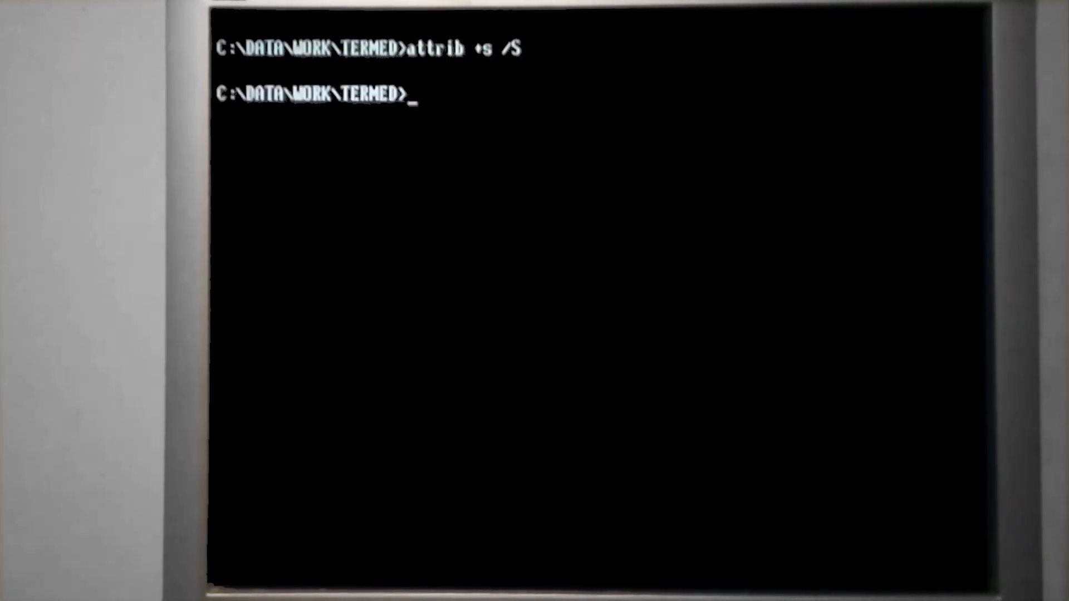
type("attr")
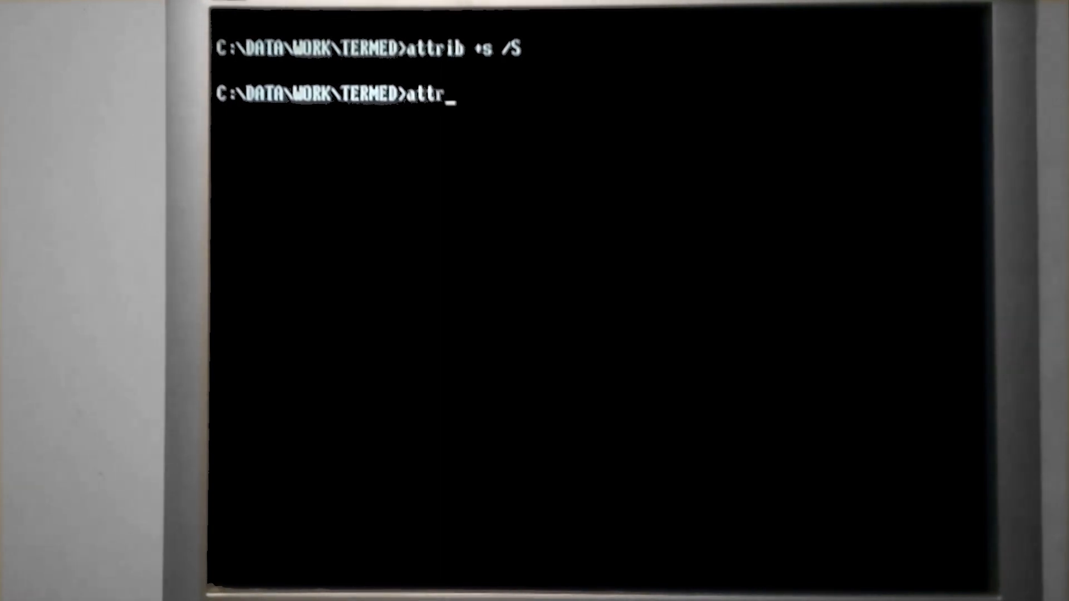